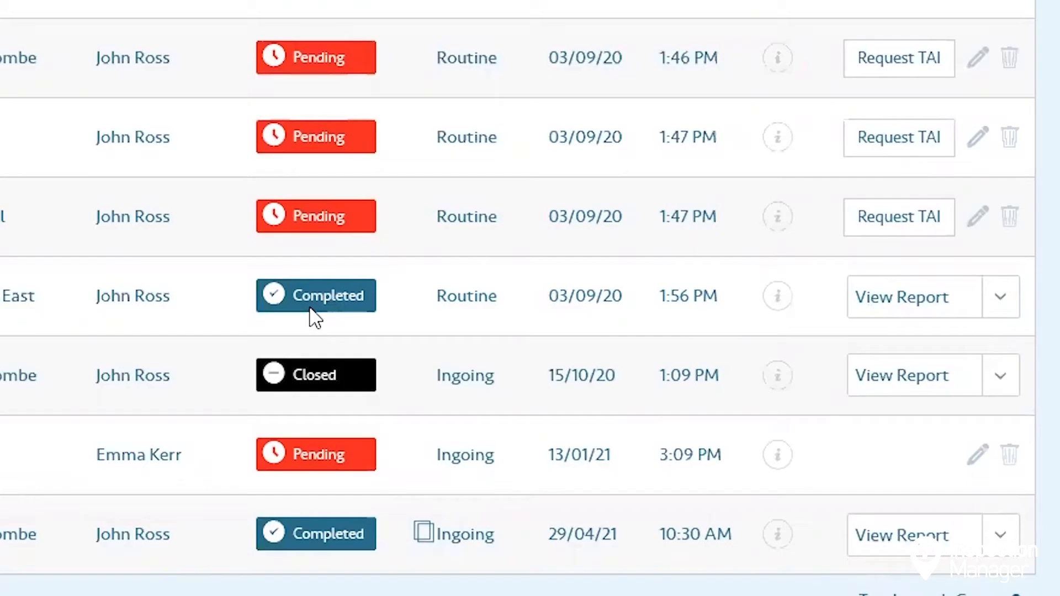
mouse_move(612, 307)
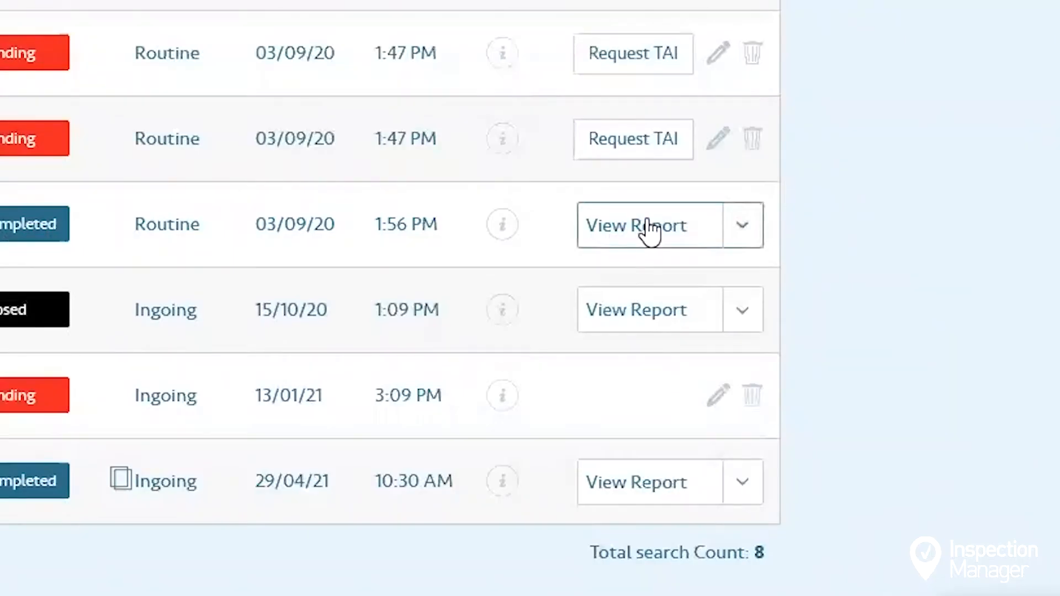
Open the 3 Victoria Road completed Routine inspection report via View Report.
click(636, 225)
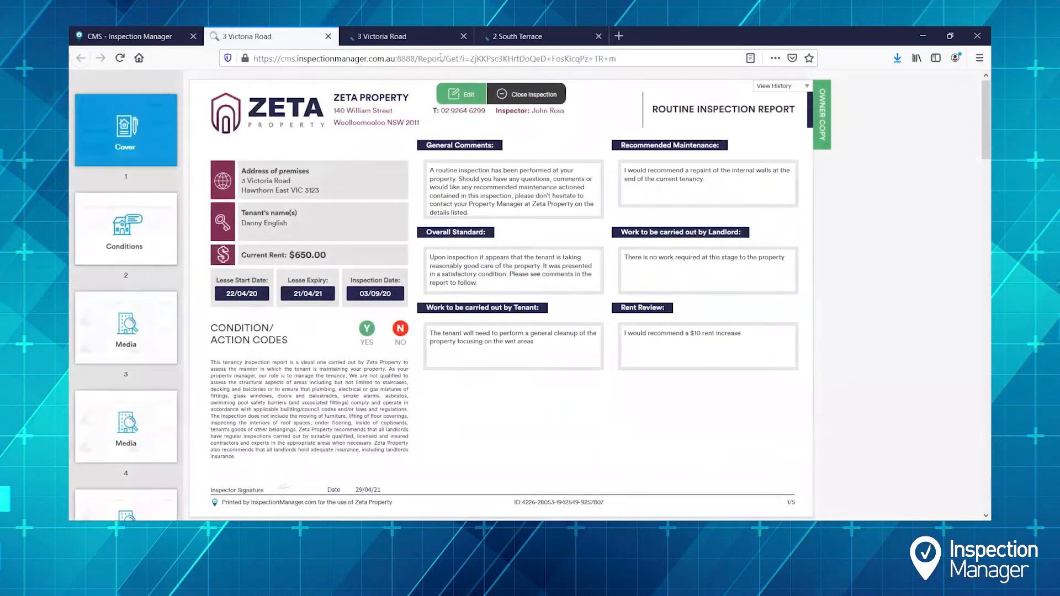
Switch the report to edit mode, preview the photos page, then return to the cover page.
click(461, 93)
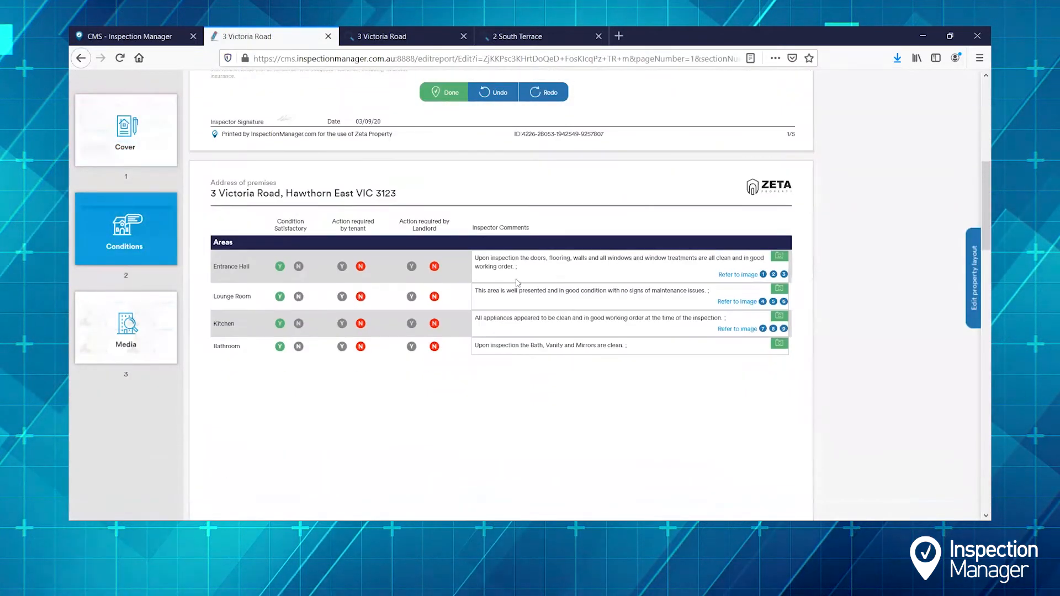
click(126, 328)
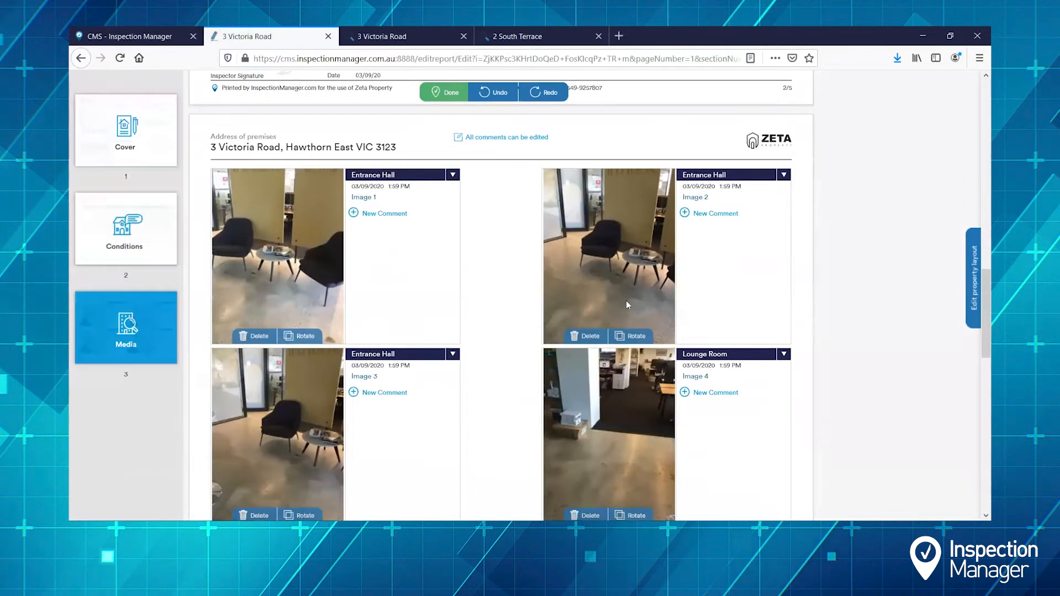
click(126, 130)
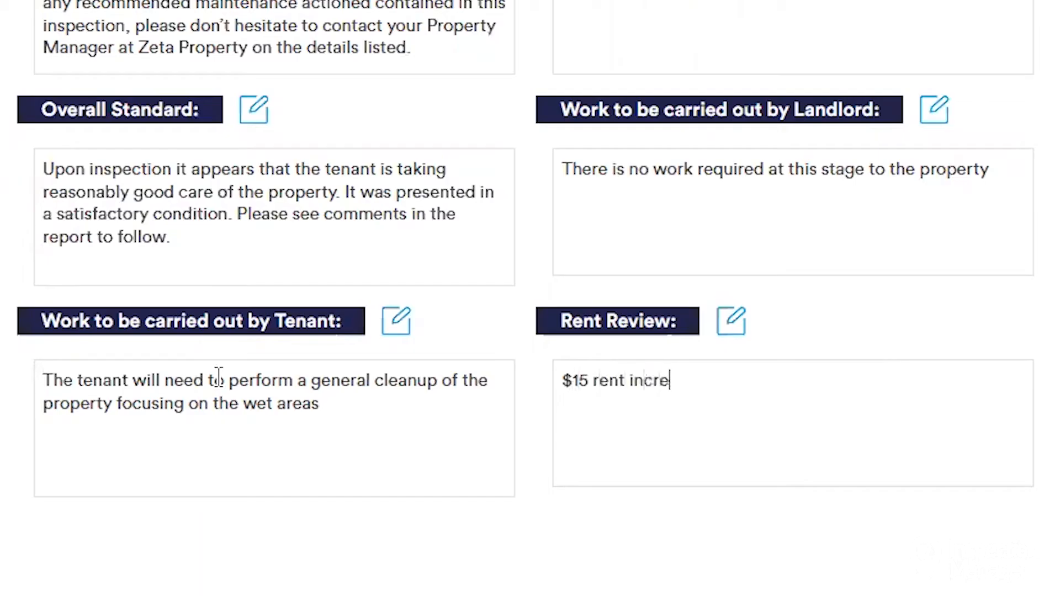
Finish the rent review as '$15 rent increase recommended' and set the Lounge Room's landlord action code.
text(ase recommended)
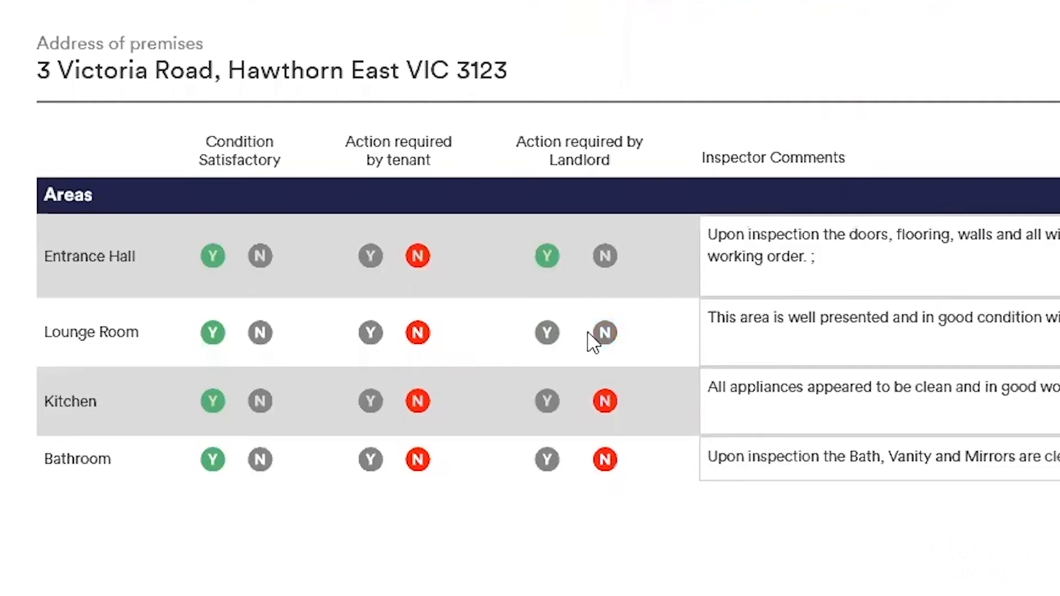
click(604, 332)
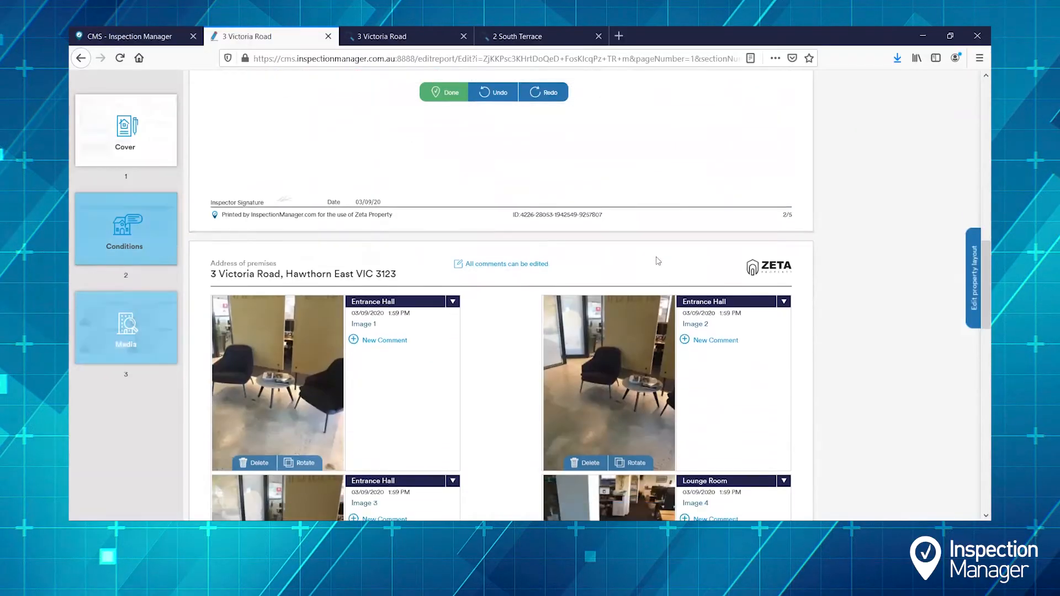
Delete the Lounge Room's Image 5 photo and open Image 4's room dropdown.
scroll(down, 3)
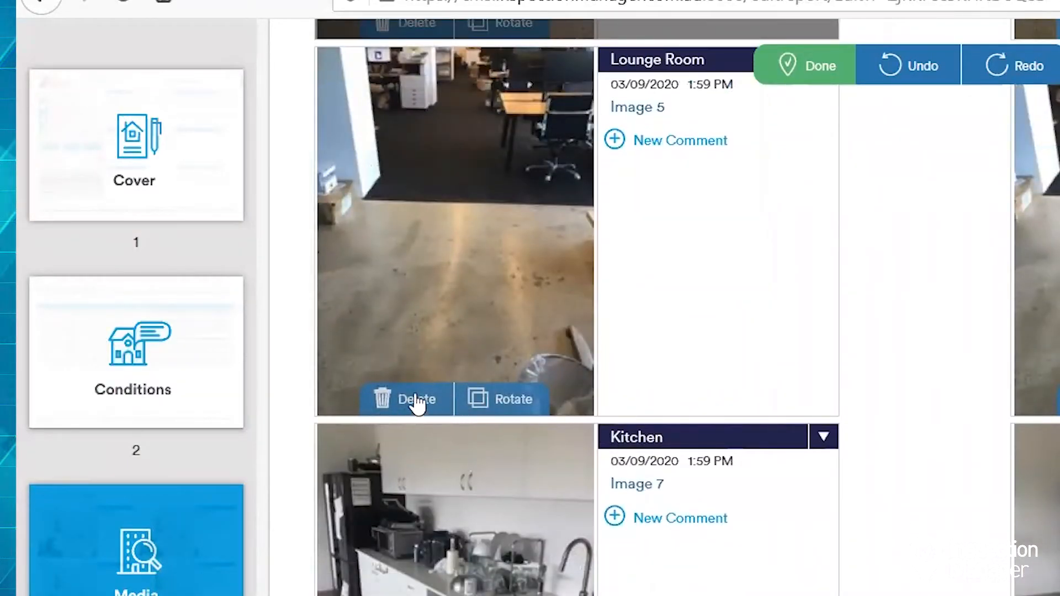
click(406, 399)
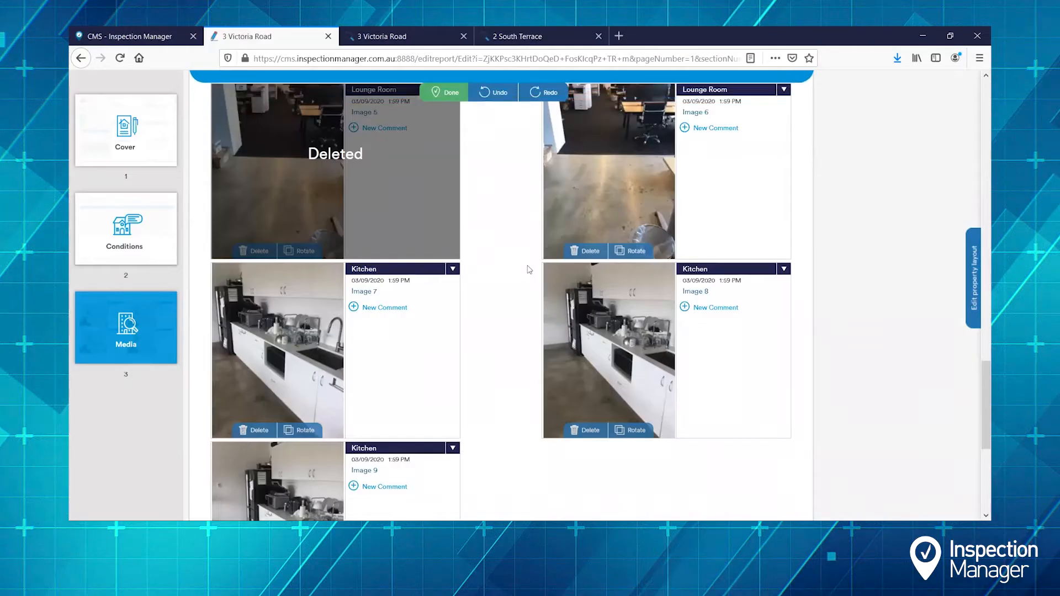
scroll(down, 3)
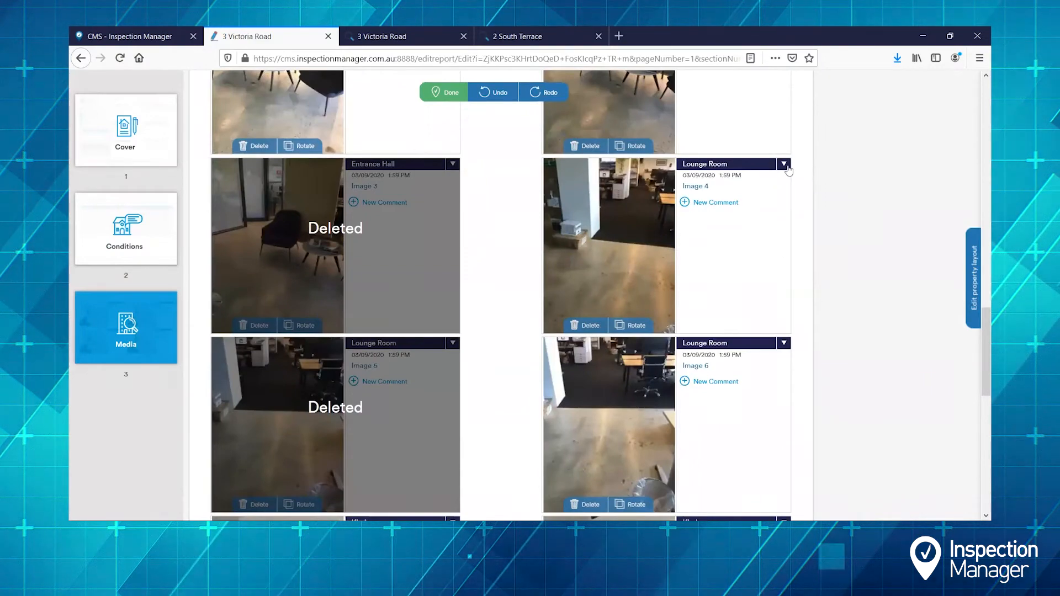
click(784, 164)
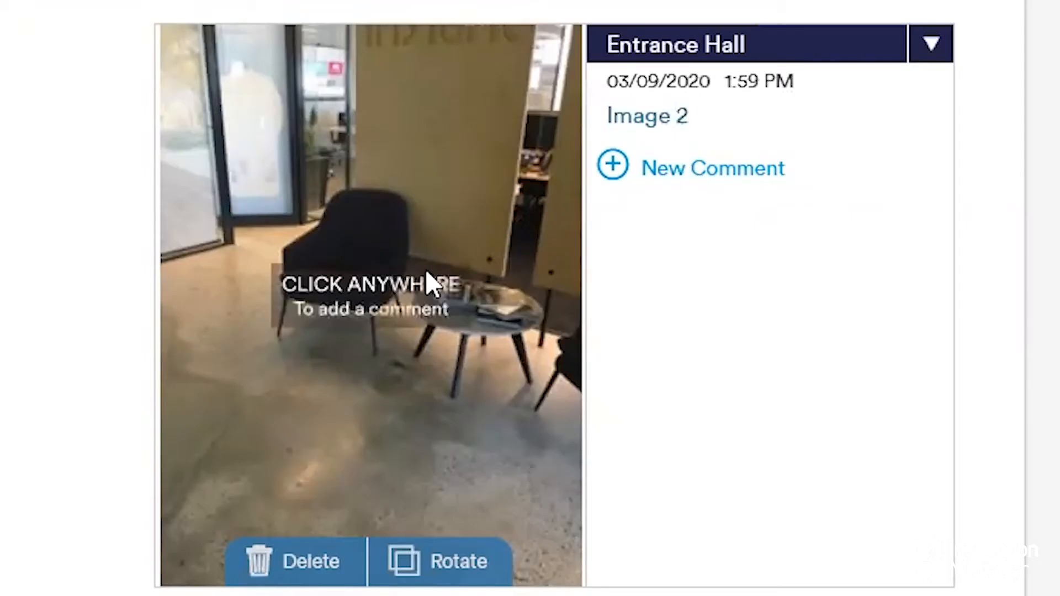
Type the comment 'Marks to fi' onto the Entrance Hall's Image 2 photo.
text(Marks to fi)
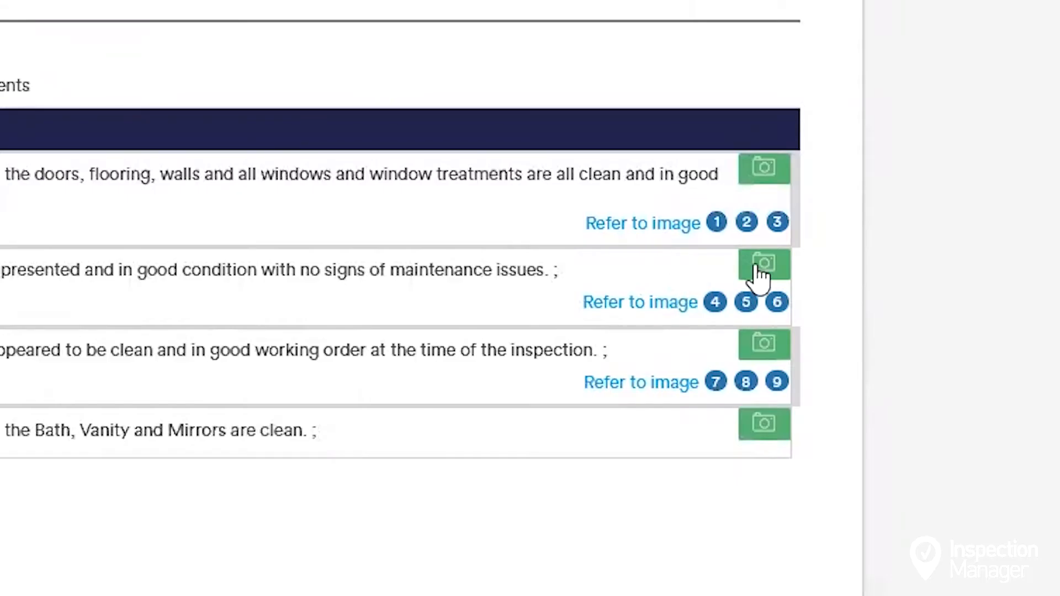
Use the Lounge Room row's camera button to open the photo gallery.
click(763, 264)
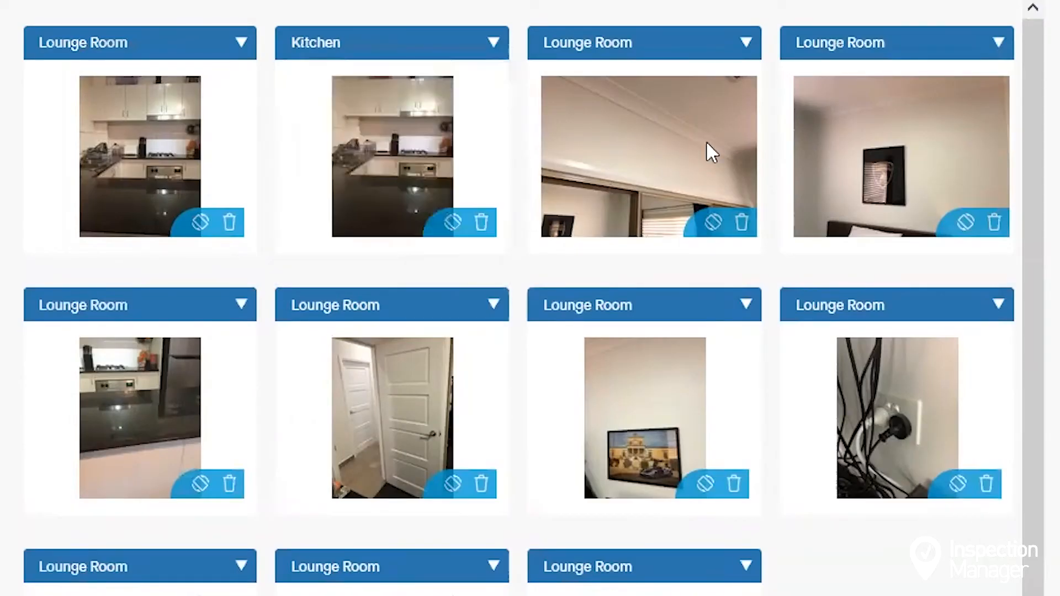
Open the room list on the fourth uploaded photo's Lounge Room label.
click(997, 42)
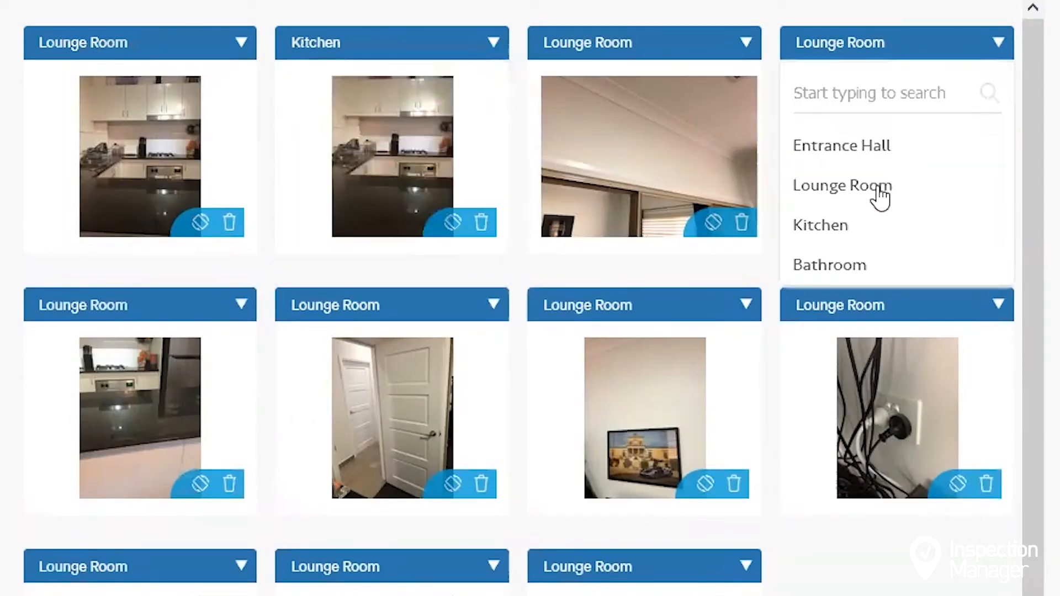